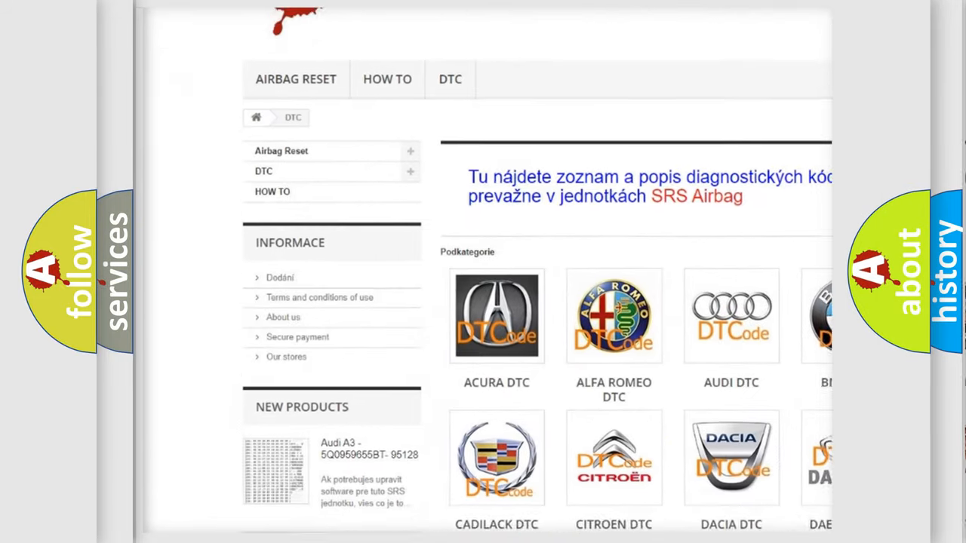
pyautogui.scroll(-3)
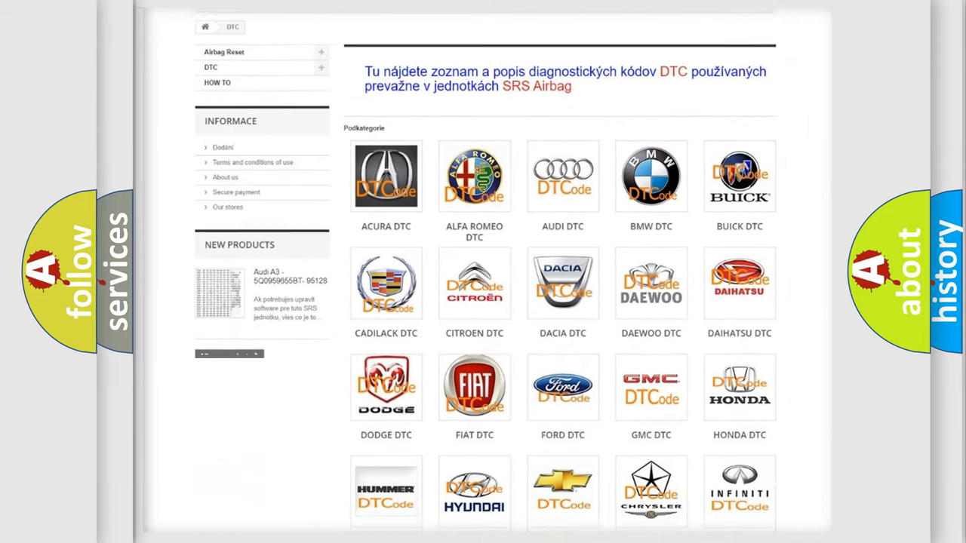
pyautogui.scroll(-3)
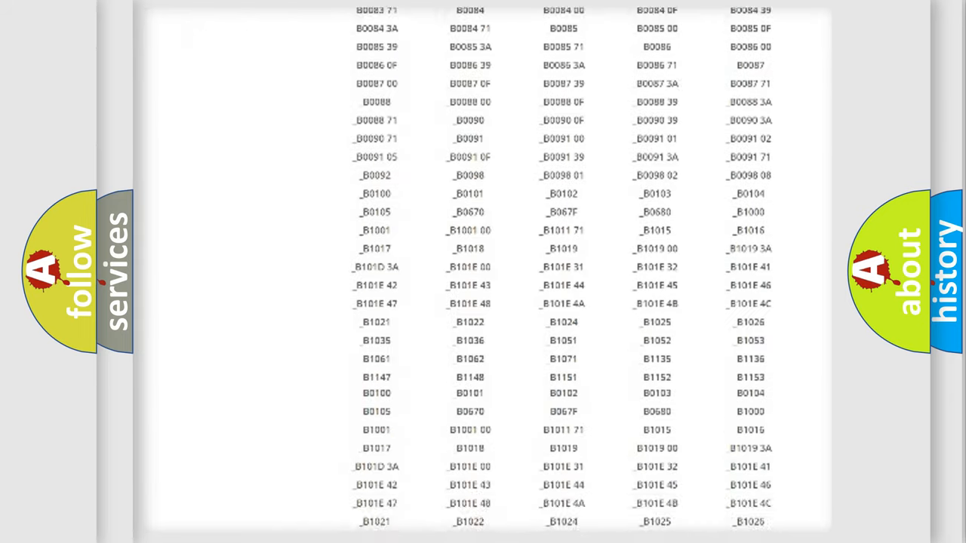
pyautogui.scroll(-3)
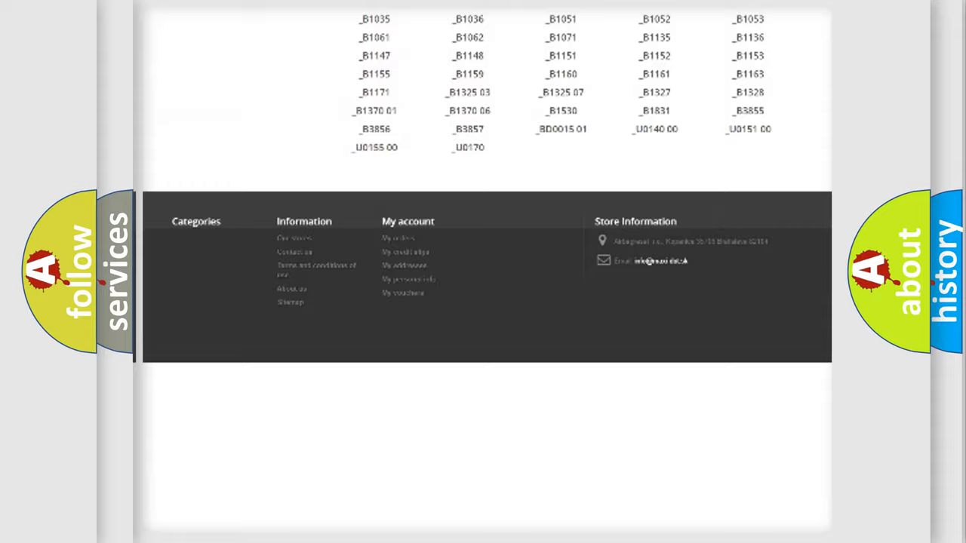